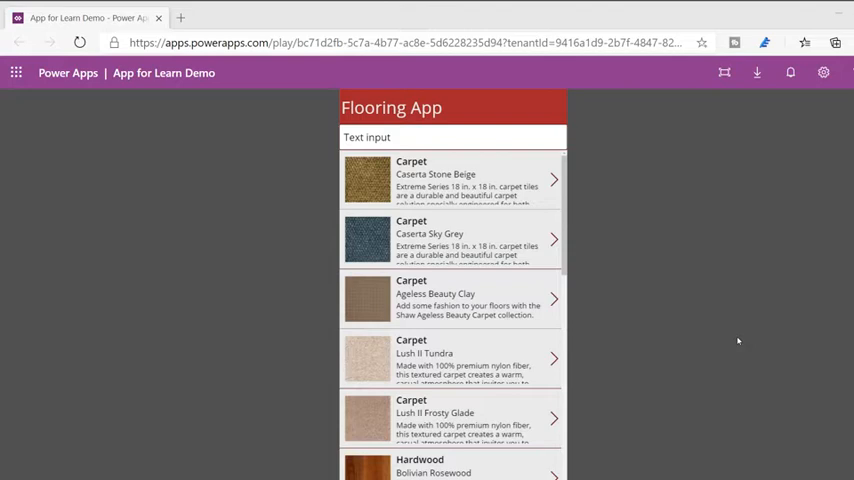
mouse_move(656, 320)
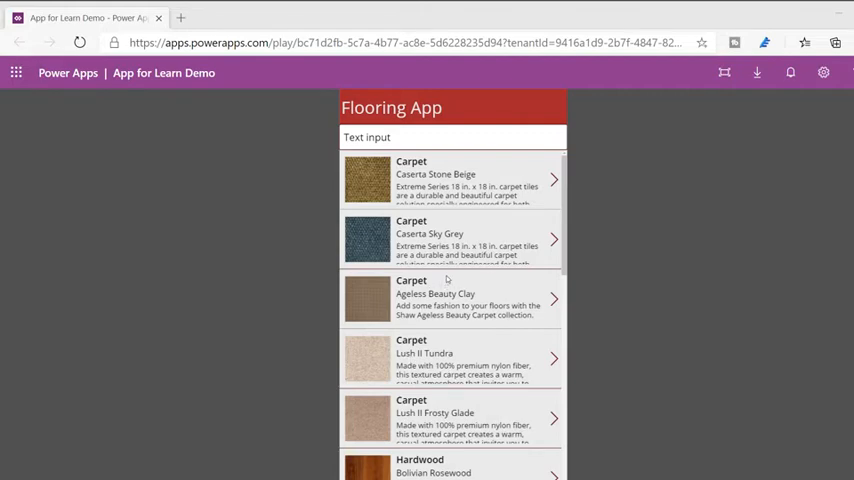
mouse_move(450, 284)
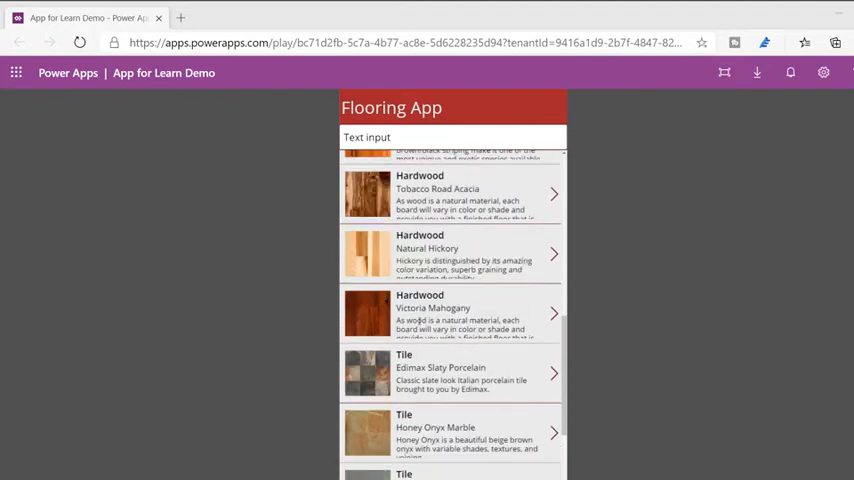
mouse_move(536, 318)
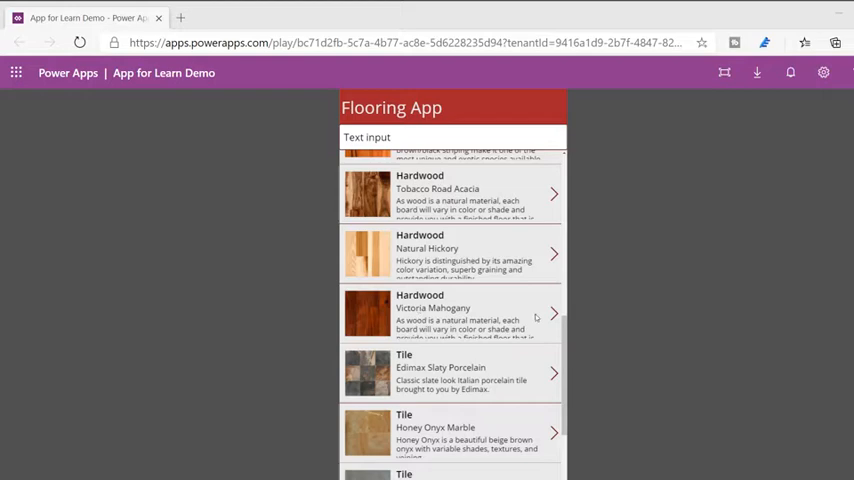
mouse_move(552, 312)
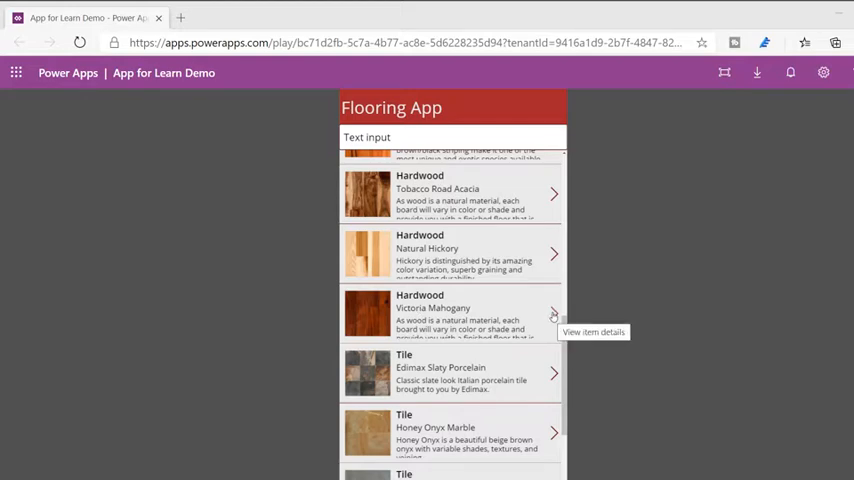
Show the Item Details screen for the Victoria Mahogany hardwood item.
left_click(554, 314)
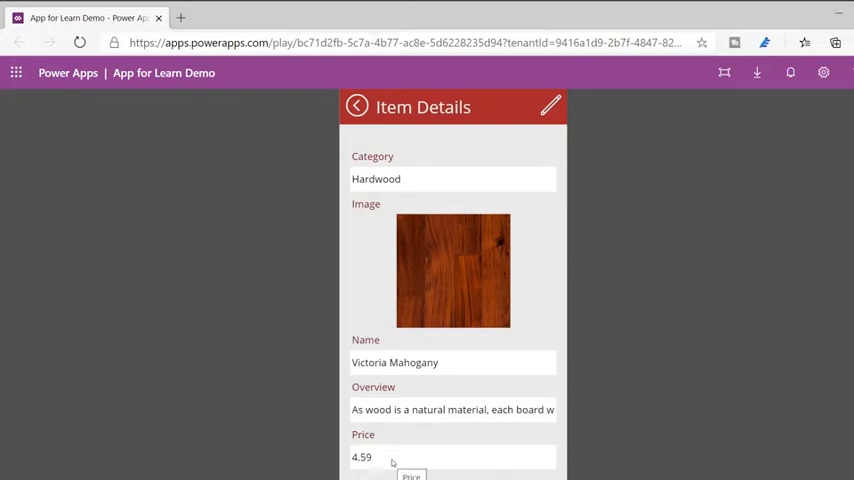
mouse_move(460, 432)
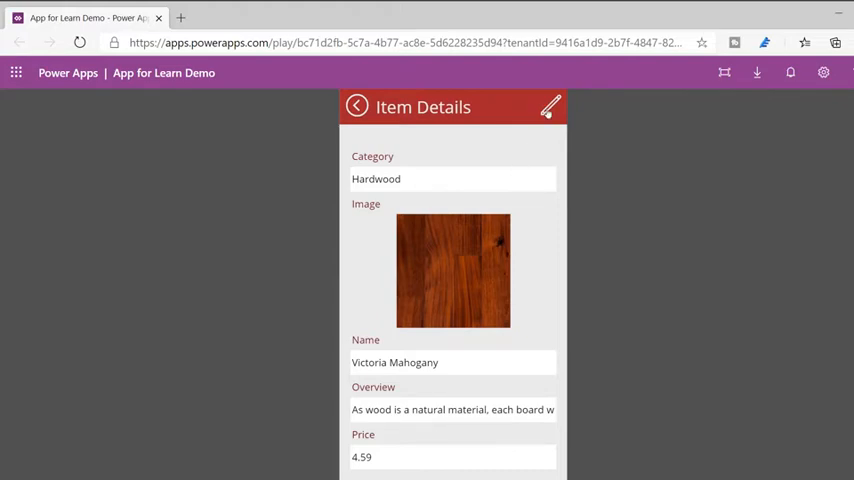
Edit the Victoria Mahogany item, set its price to 4.79 and save the change.
left_click(548, 108)
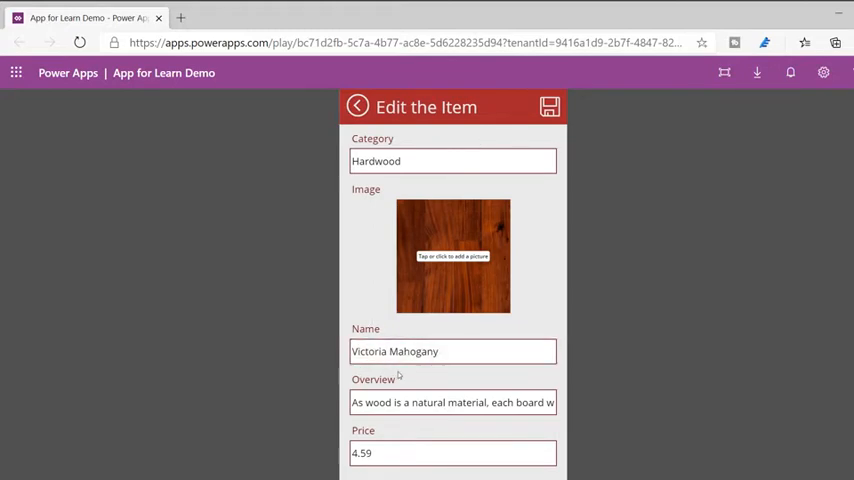
left_click(452, 452)
type("4.79")
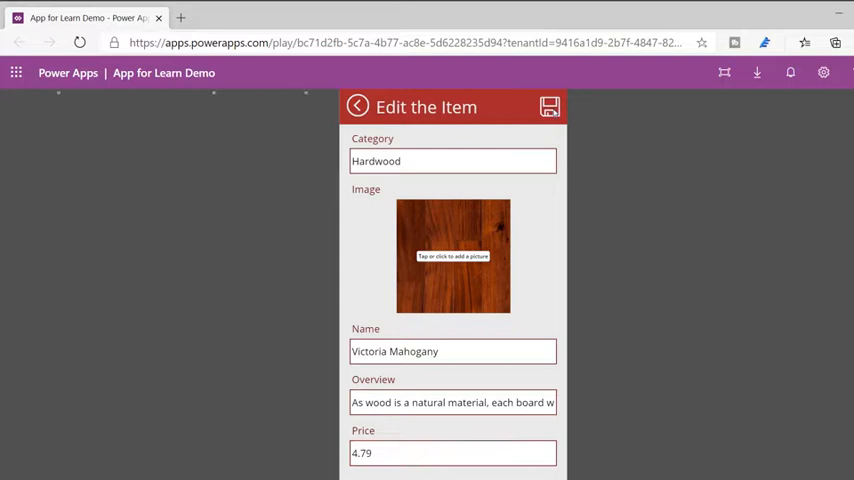
left_click(548, 106)
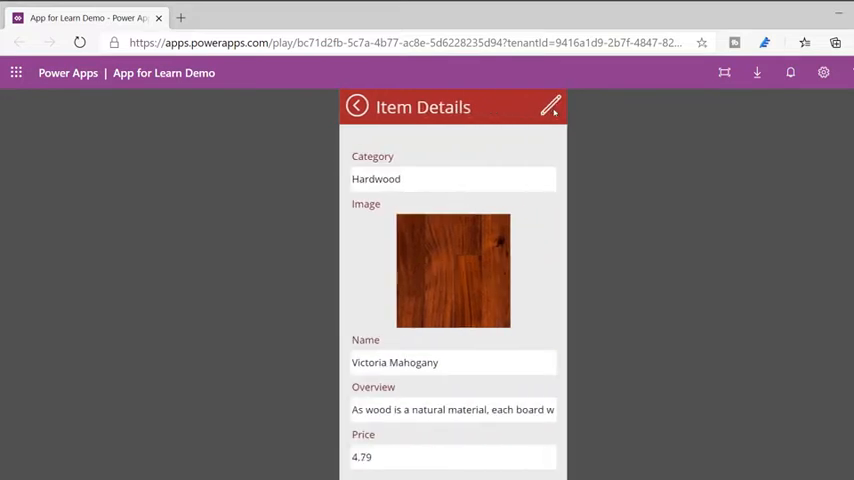
mouse_move(404, 180)
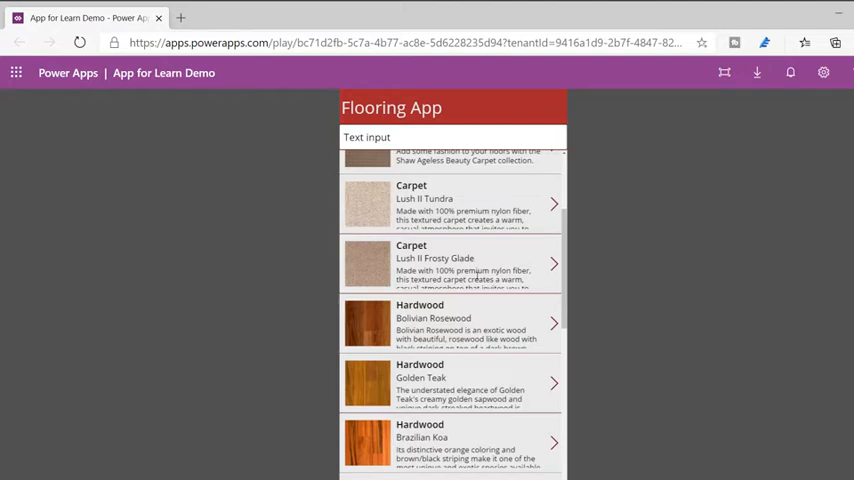
mouse_move(572, 244)
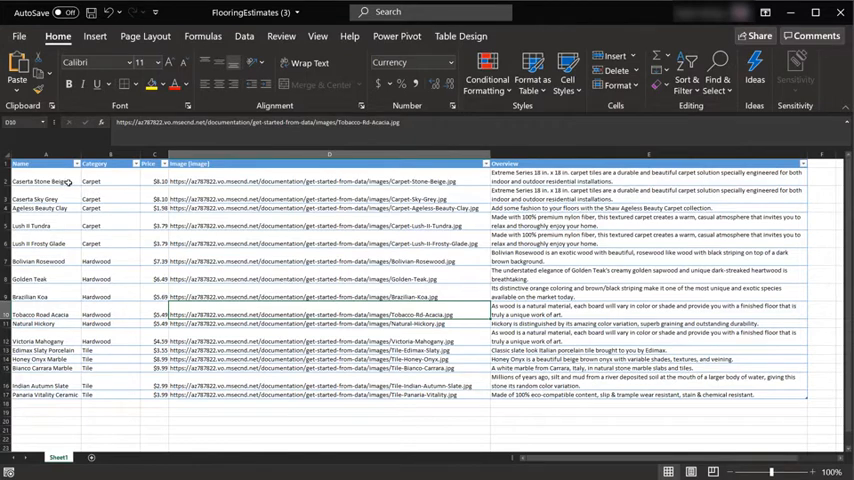
Select the Price heading and the first price value in the FlooringEstimates table.
left_click(150, 180)
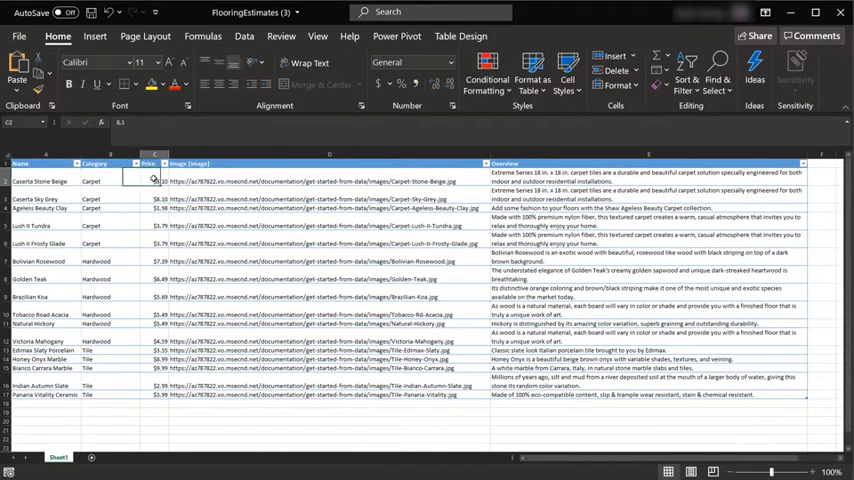
left_click(388, 62)
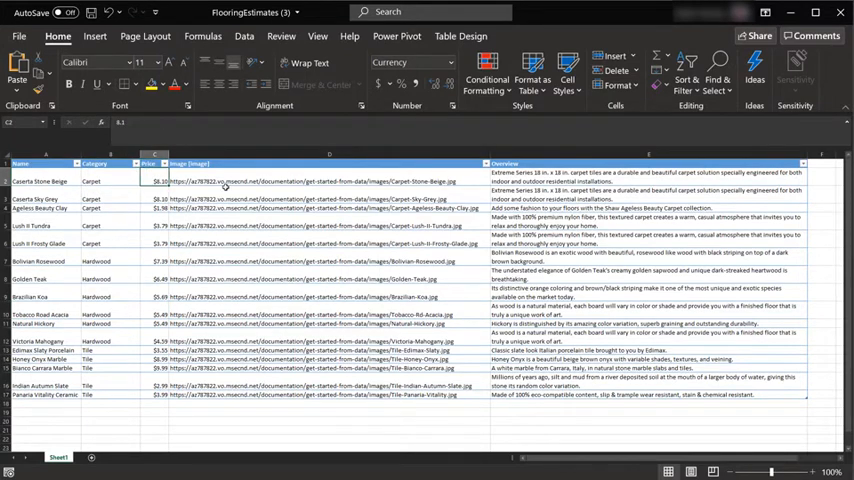
mouse_move(298, 204)
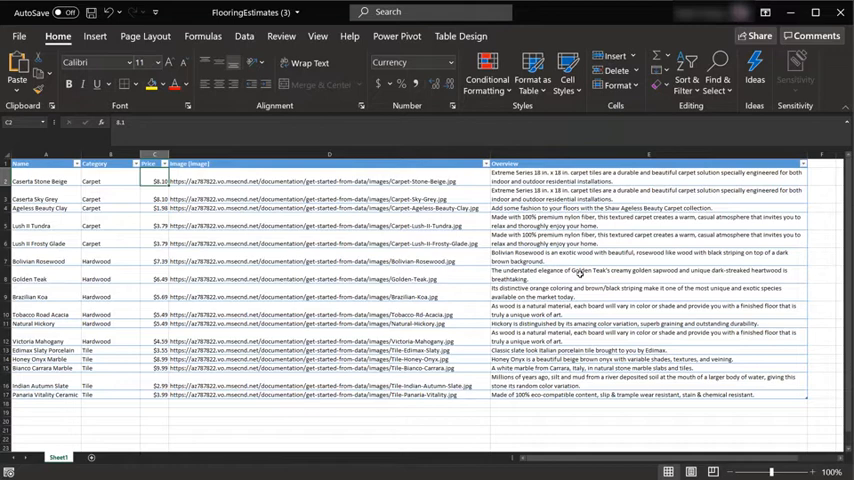
mouse_move(816, 174)
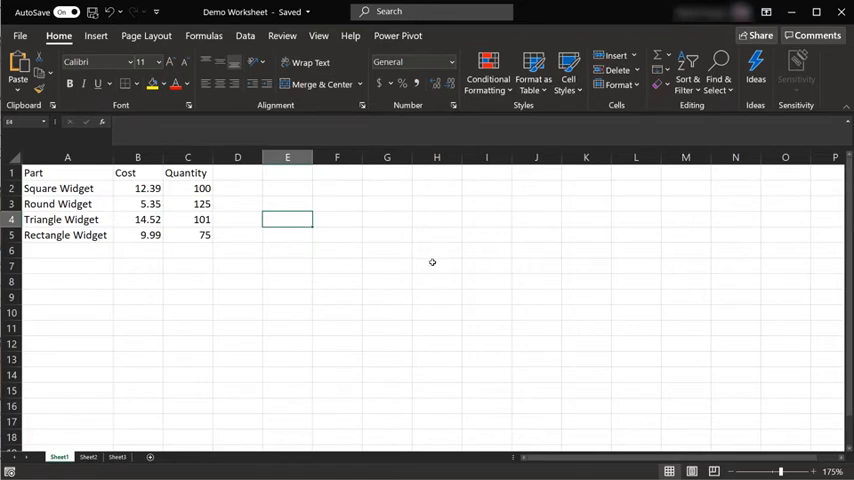
Format the Part, Cost and Quantity range A1:C5 as a styled table with headers.
left_click(58, 188)
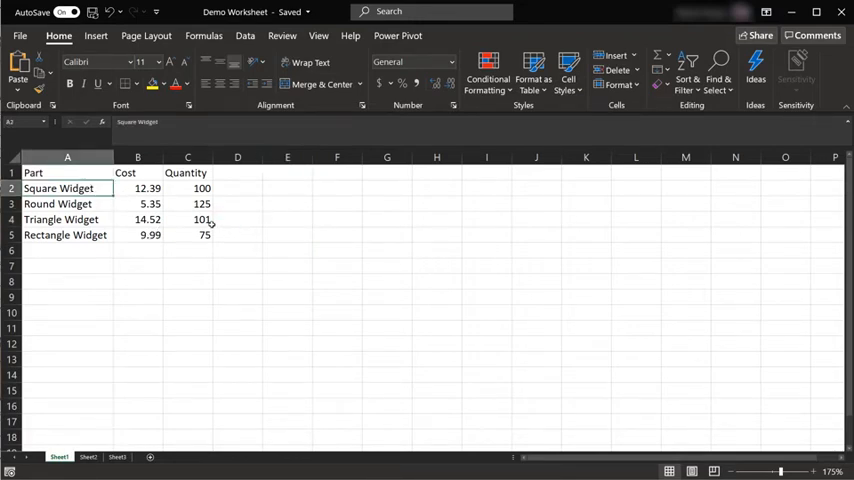
left_click(68, 172)
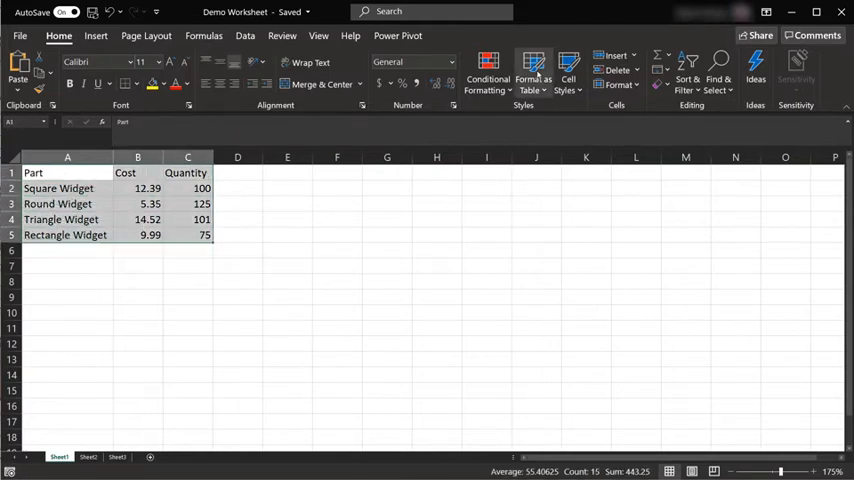
left_click(532, 78)
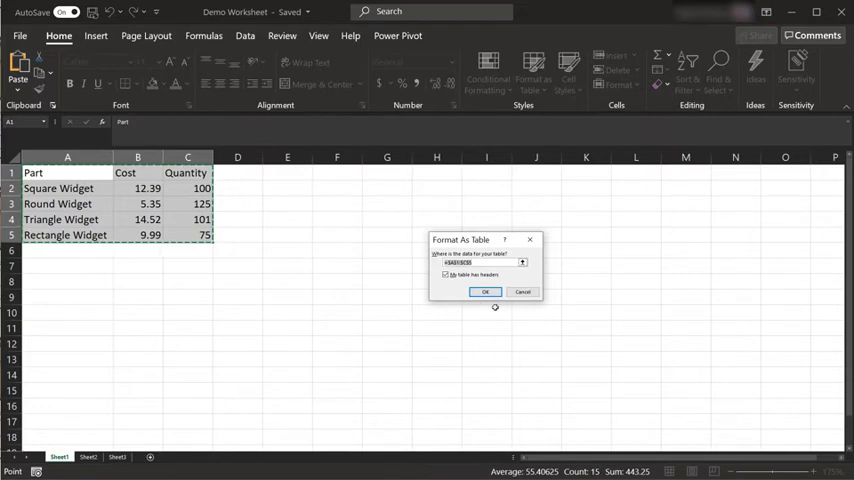
left_click(484, 292)
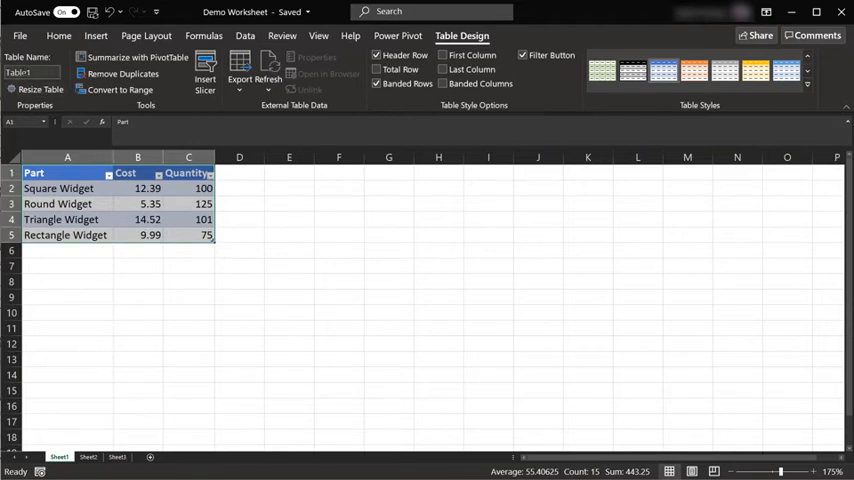
mouse_move(32, 72)
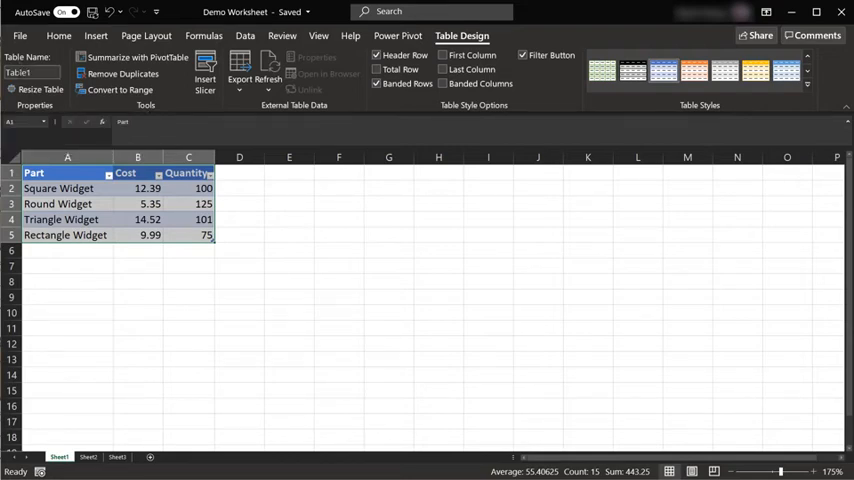
mouse_move(22, 72)
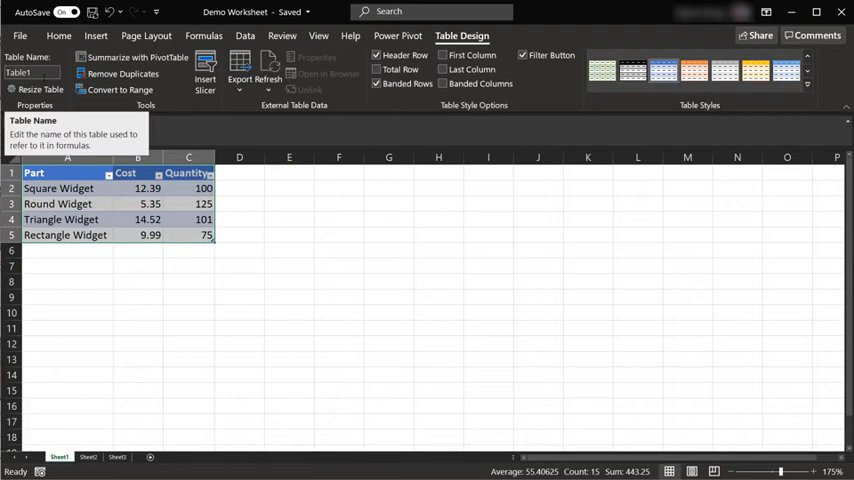
Switch to the sheet listing parts with a calculated Total Value column.
left_click(88, 456)
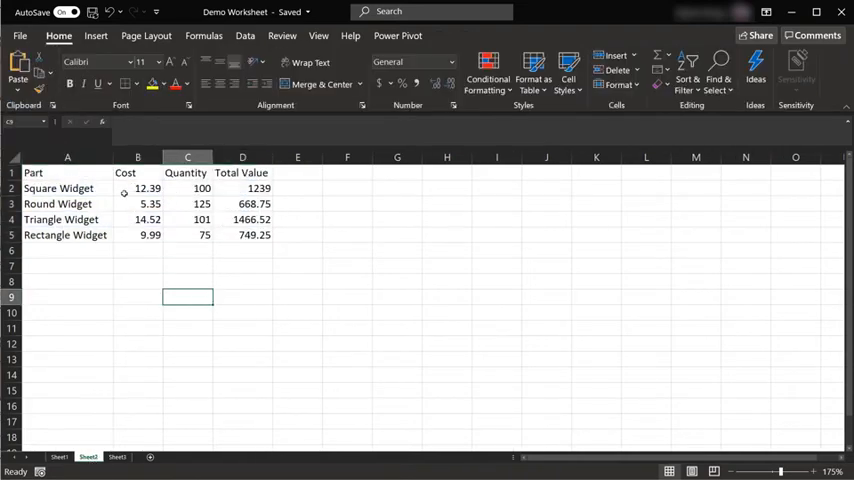
Select the full A1:D5 block of parts data including Total Value.
left_click(138, 188)
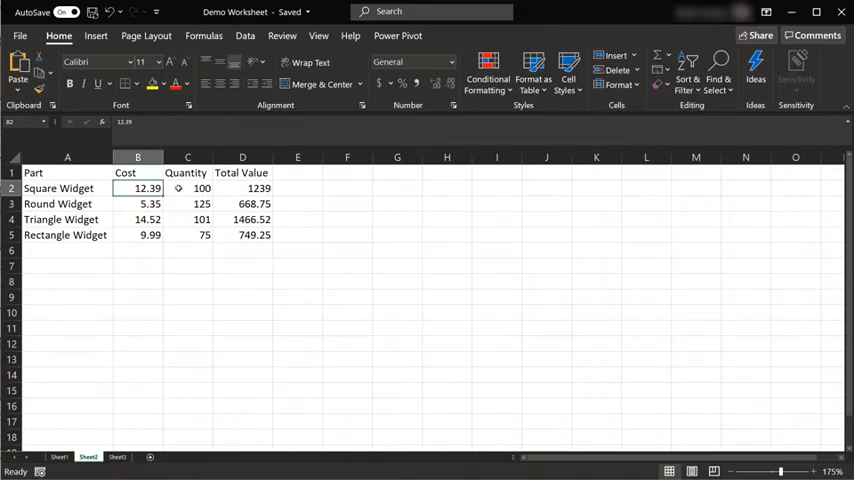
left_click(242, 188)
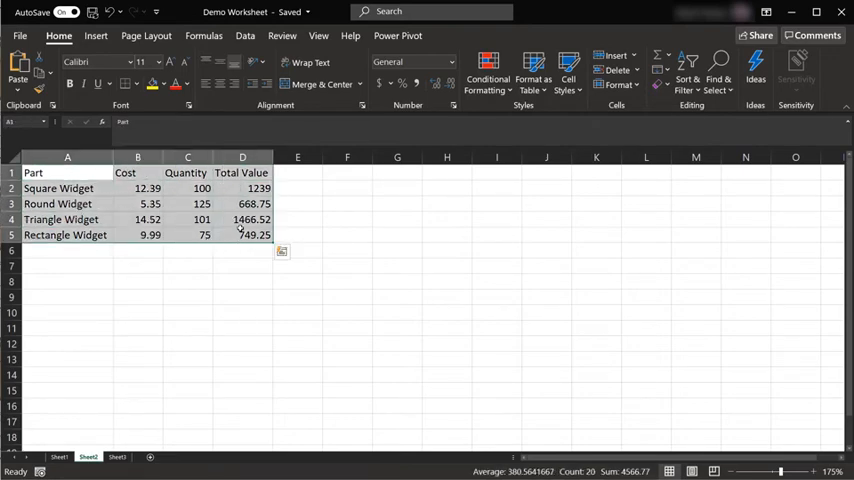
Copy the parts data and paste it onto another sheet as values only.
key("ctrl+c")
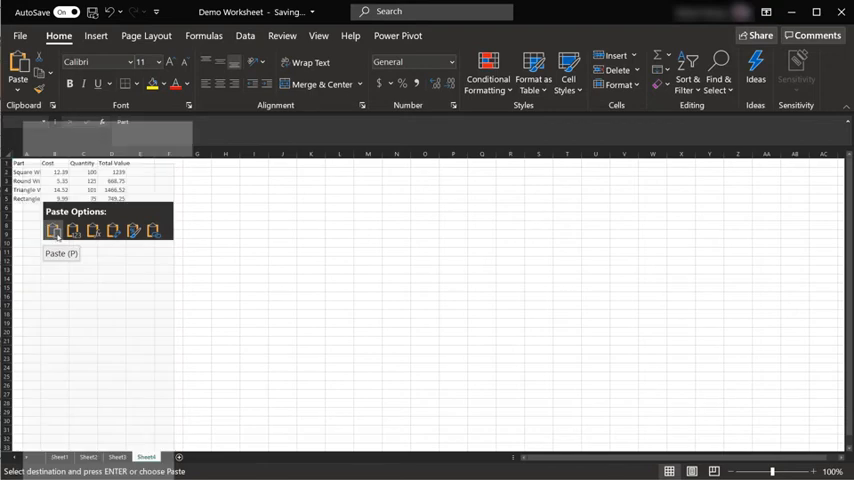
mouse_move(72, 232)
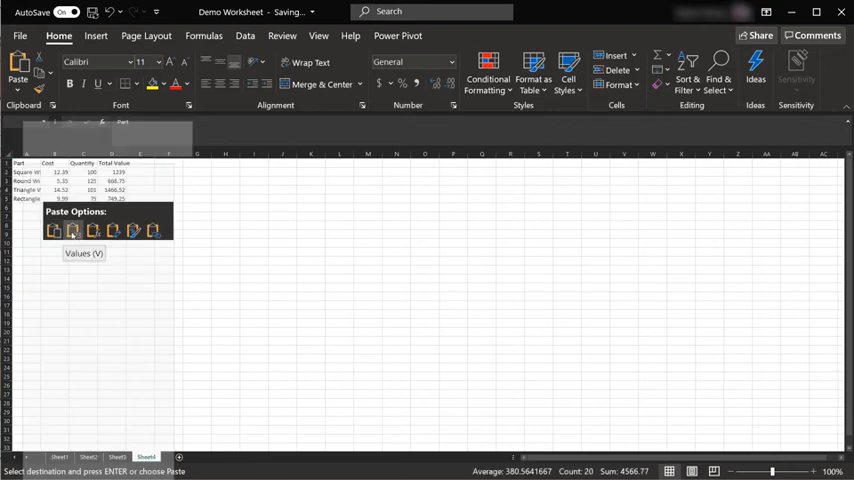
left_click(84, 252)
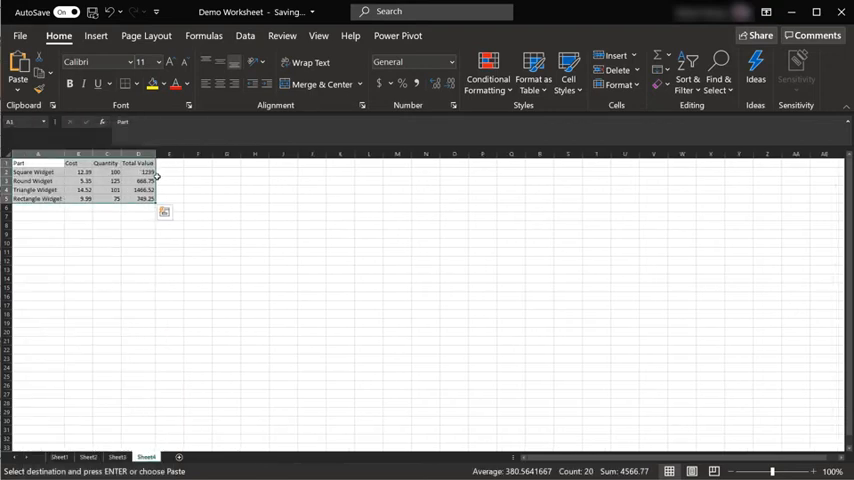